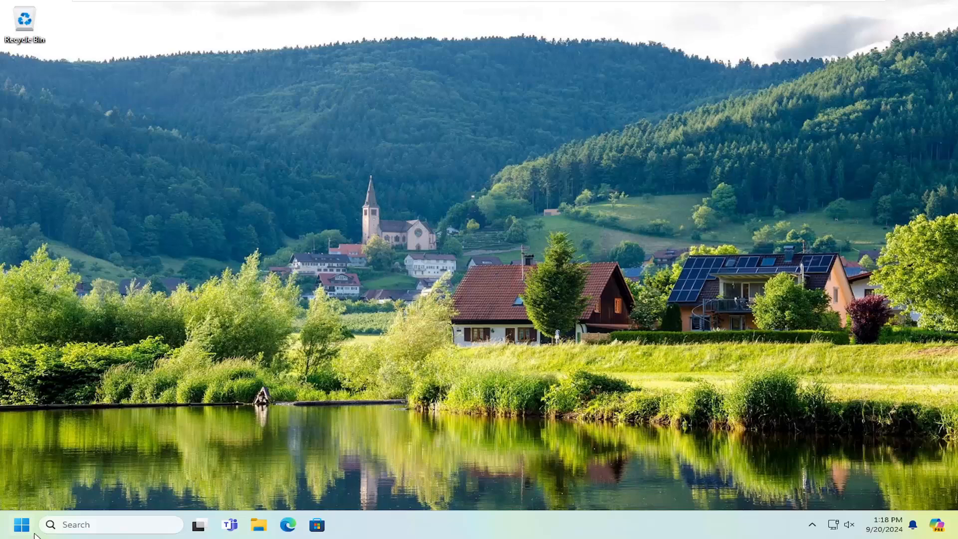
# Step: Search the Start menu for 'cmd' and run Command Prompt as administrator
pyautogui.click(21, 524)
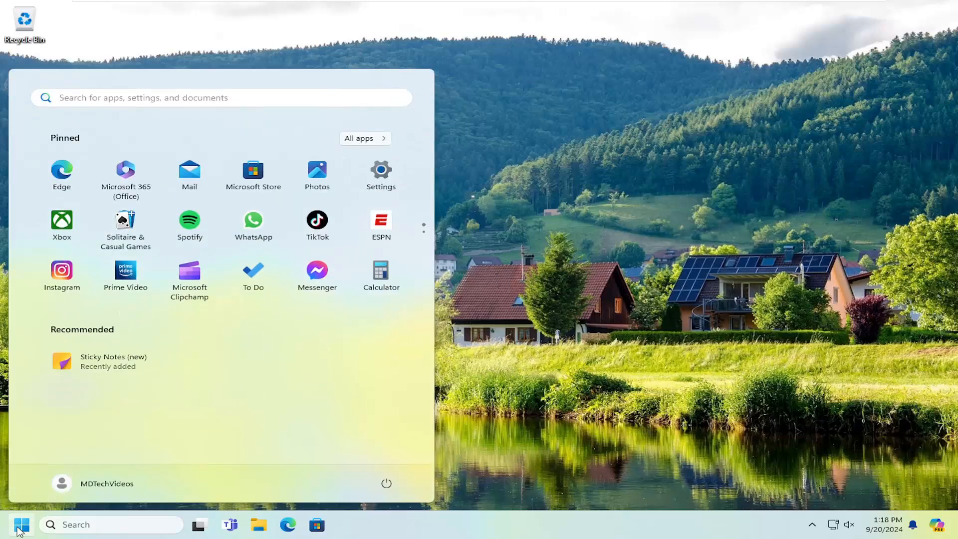
pyautogui.write('cmd')
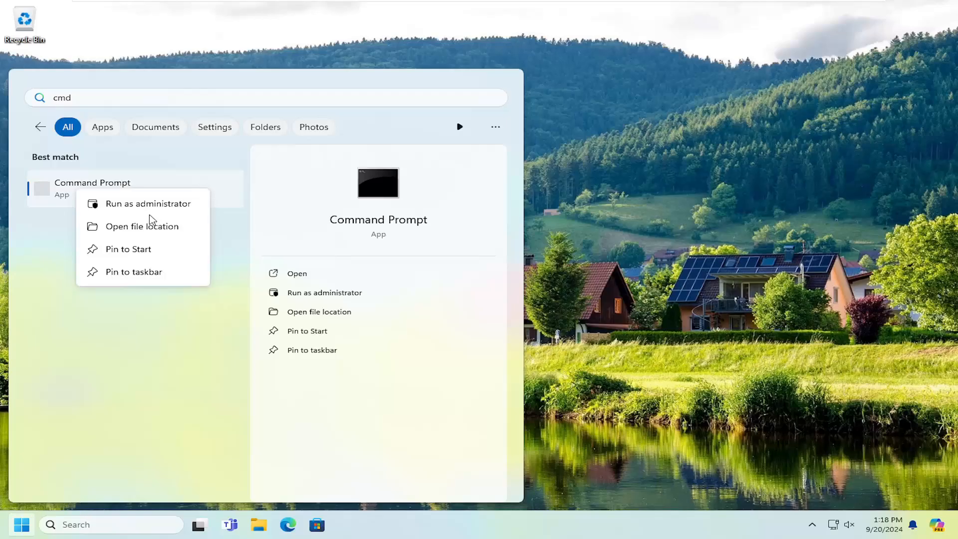
pyautogui.click(148, 204)
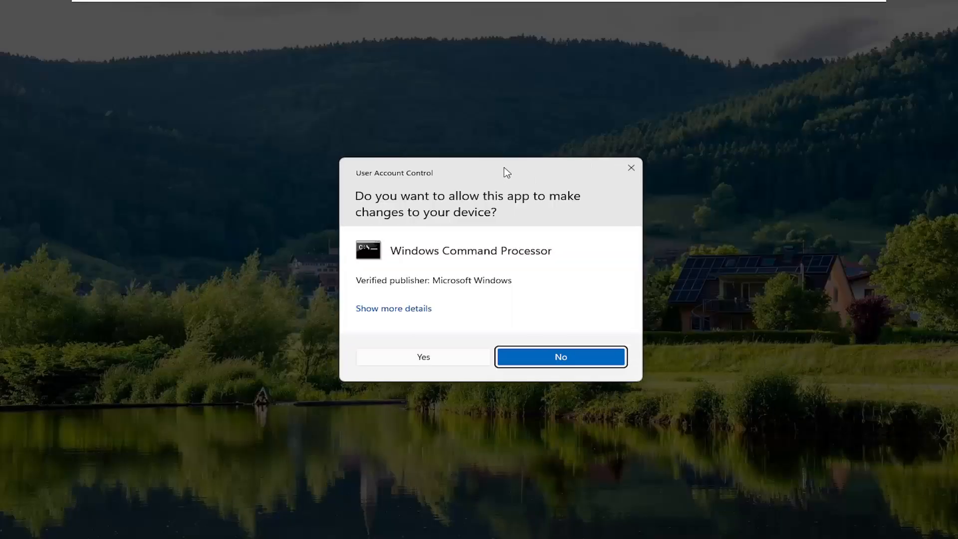
# Step: Approve the User Account Control prompt to get an Administrator Command Prompt
pyautogui.click(423, 356)
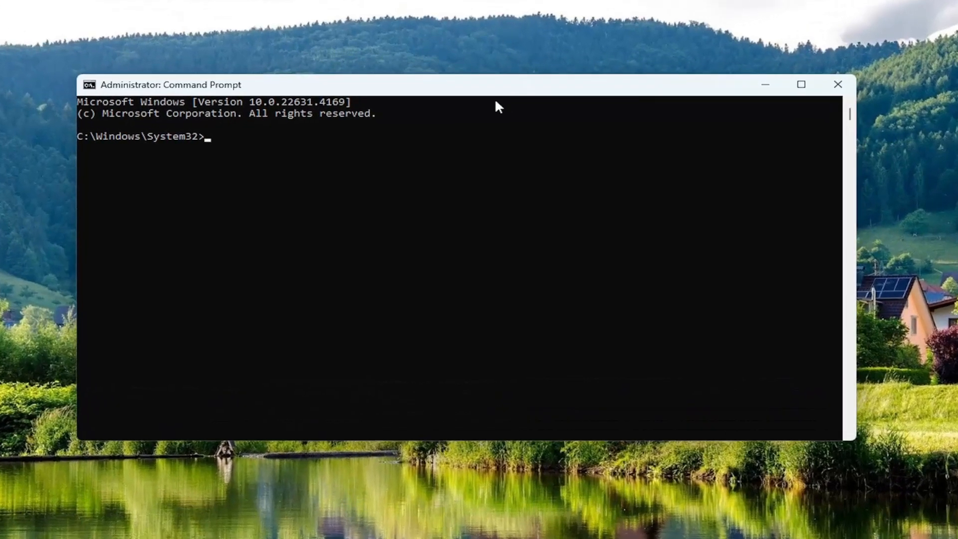
pyautogui.moveTo(403, 98)
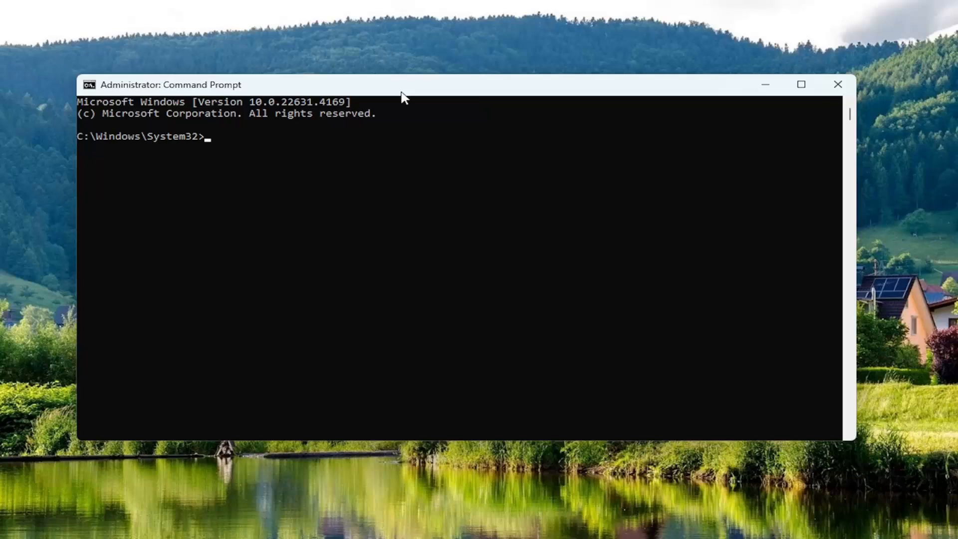
pyautogui.moveTo(446, 92)
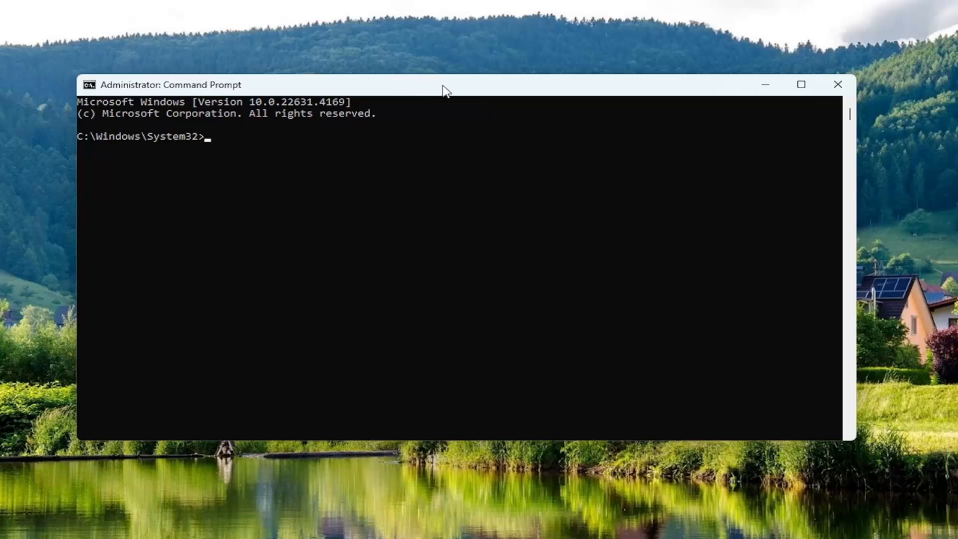
pyautogui.moveTo(459, 91)
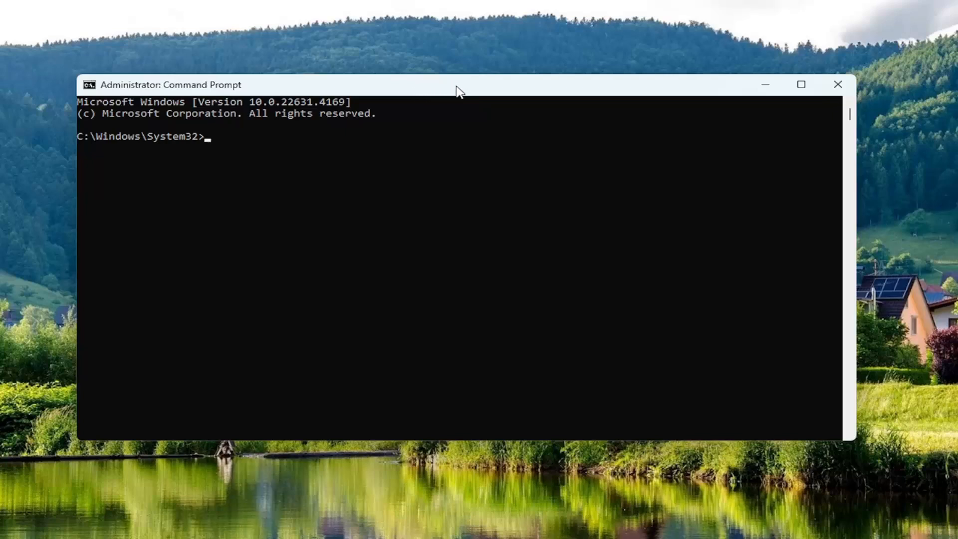
# Step: Paste the copied IIS reset command into the elevated prompt via Edit > Paste
pyautogui.rightClick(458, 84)
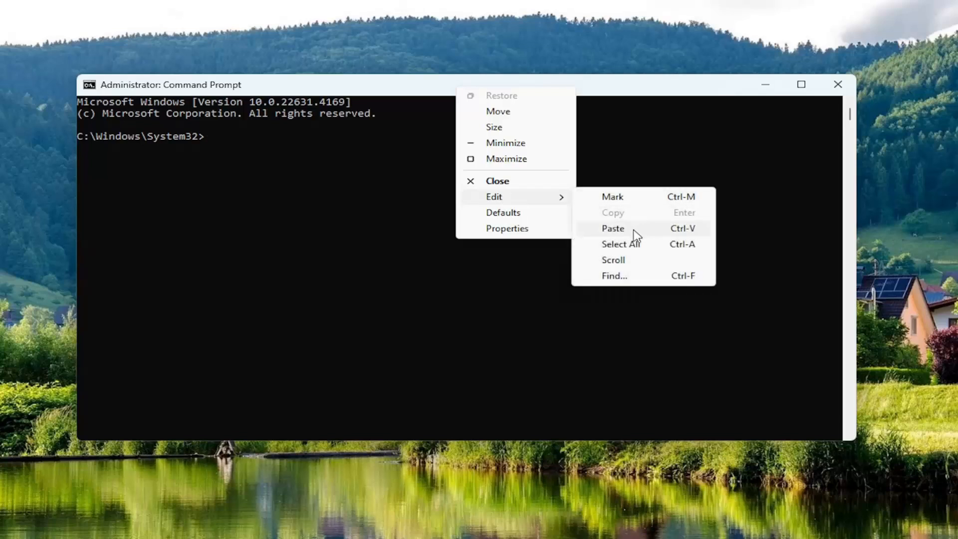
pyautogui.click(613, 228)
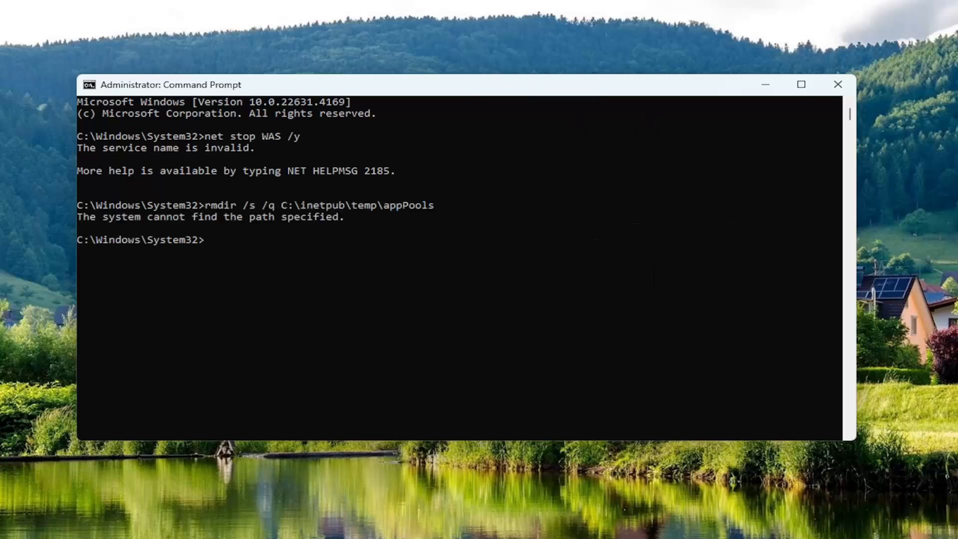
pyautogui.moveTo(266, 251)
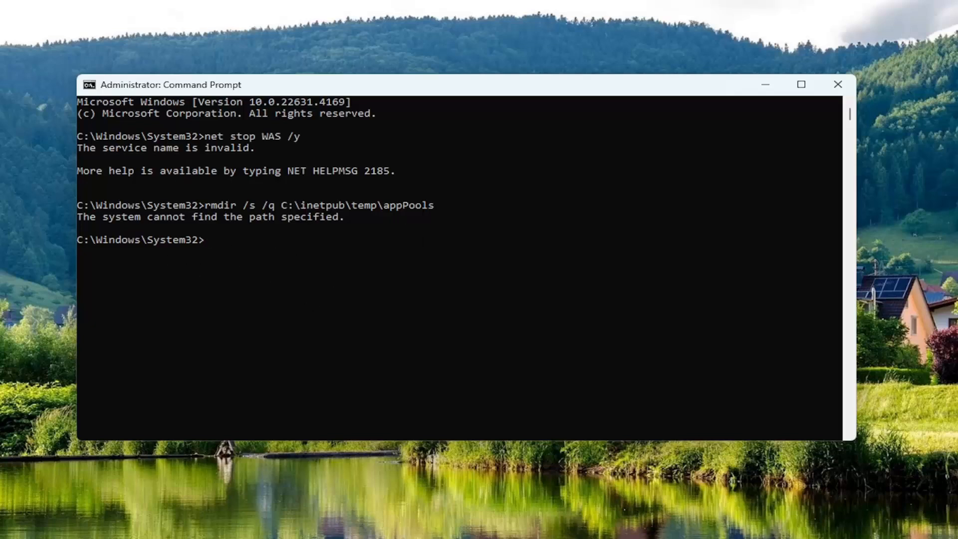
pyautogui.moveTo(429, 215)
pyautogui.write('net start W3SVC')
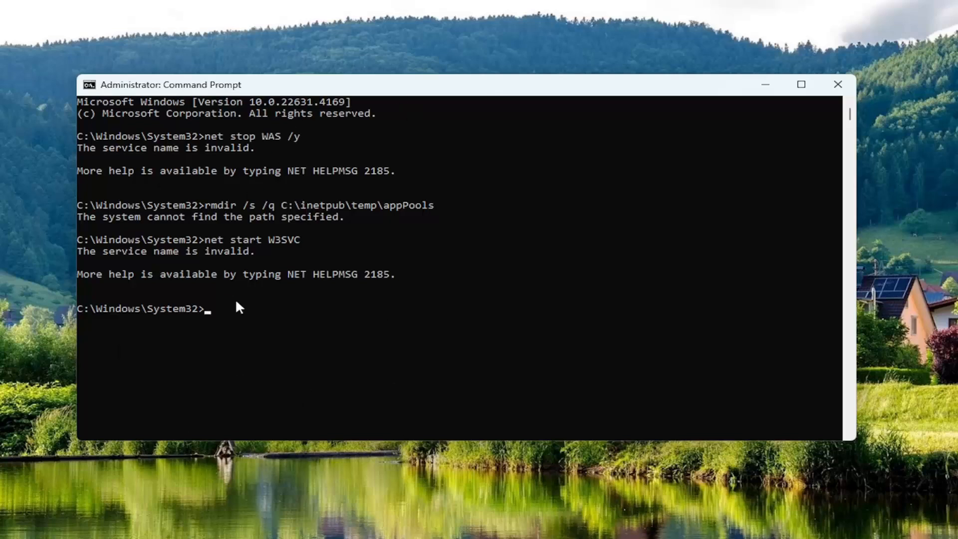
pyautogui.moveTo(498, 134)
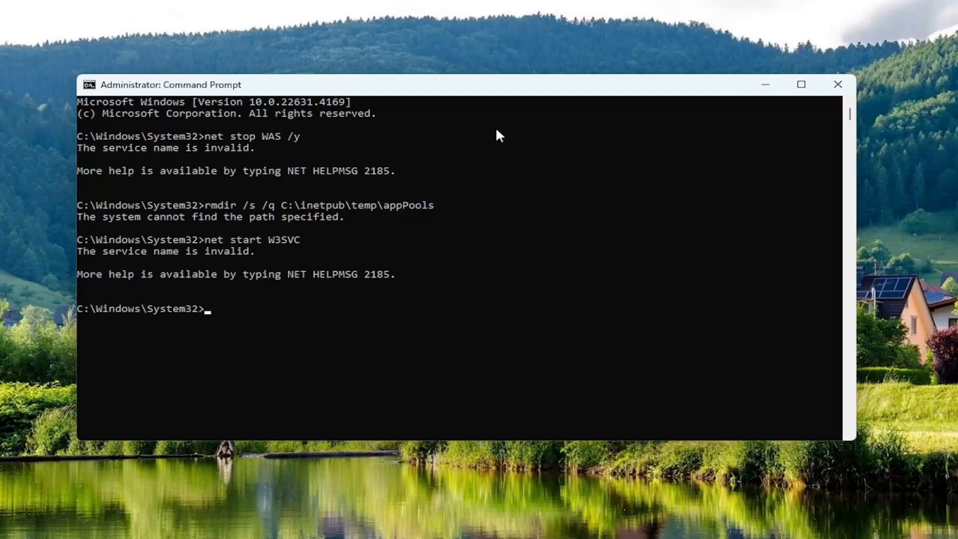
# Step: Close Command Prompt and restart the computer from the Start button's system menu
pyautogui.click(838, 83)
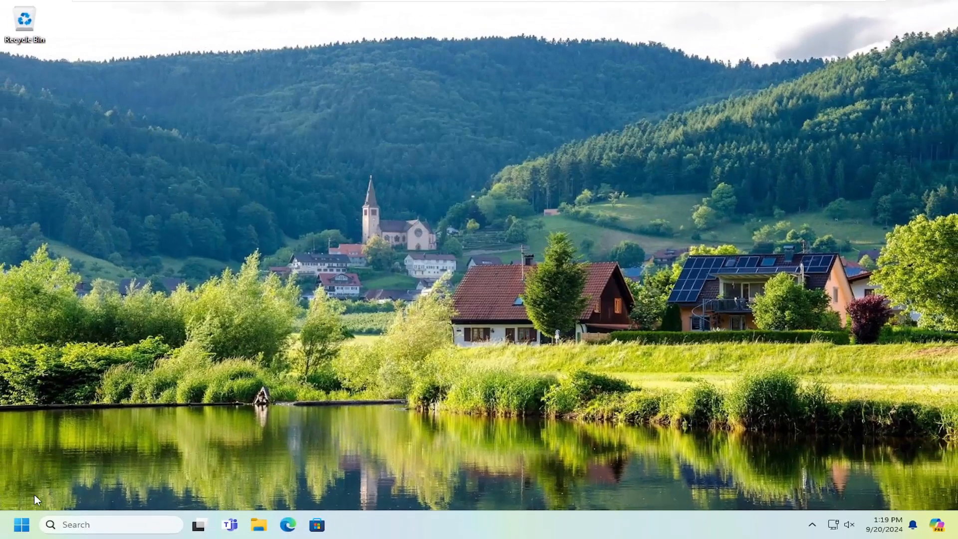
pyautogui.rightClick(22, 524)
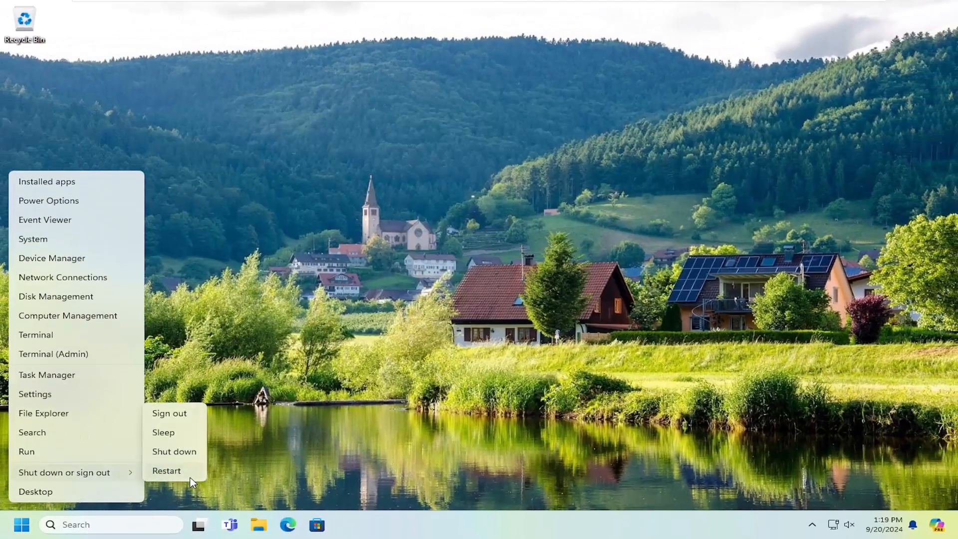
pyautogui.click(166, 470)
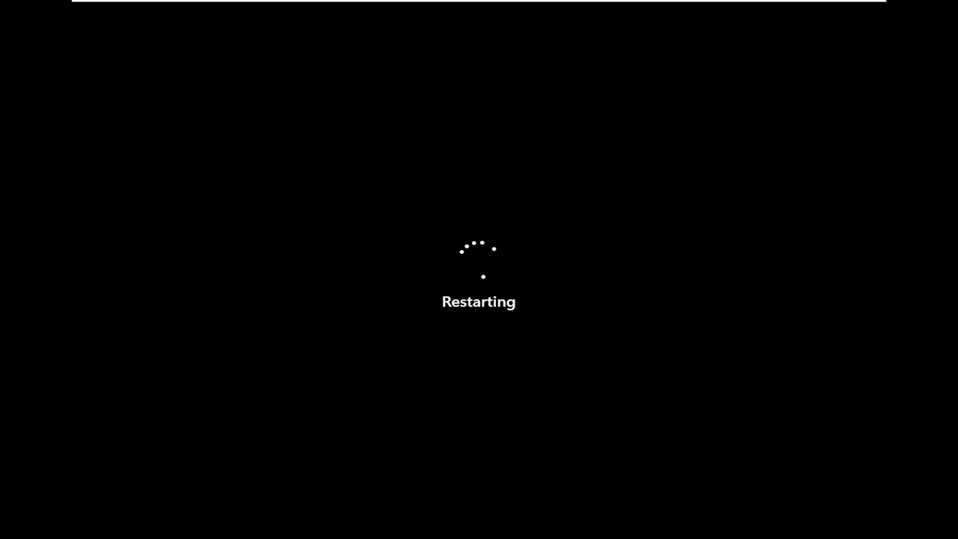